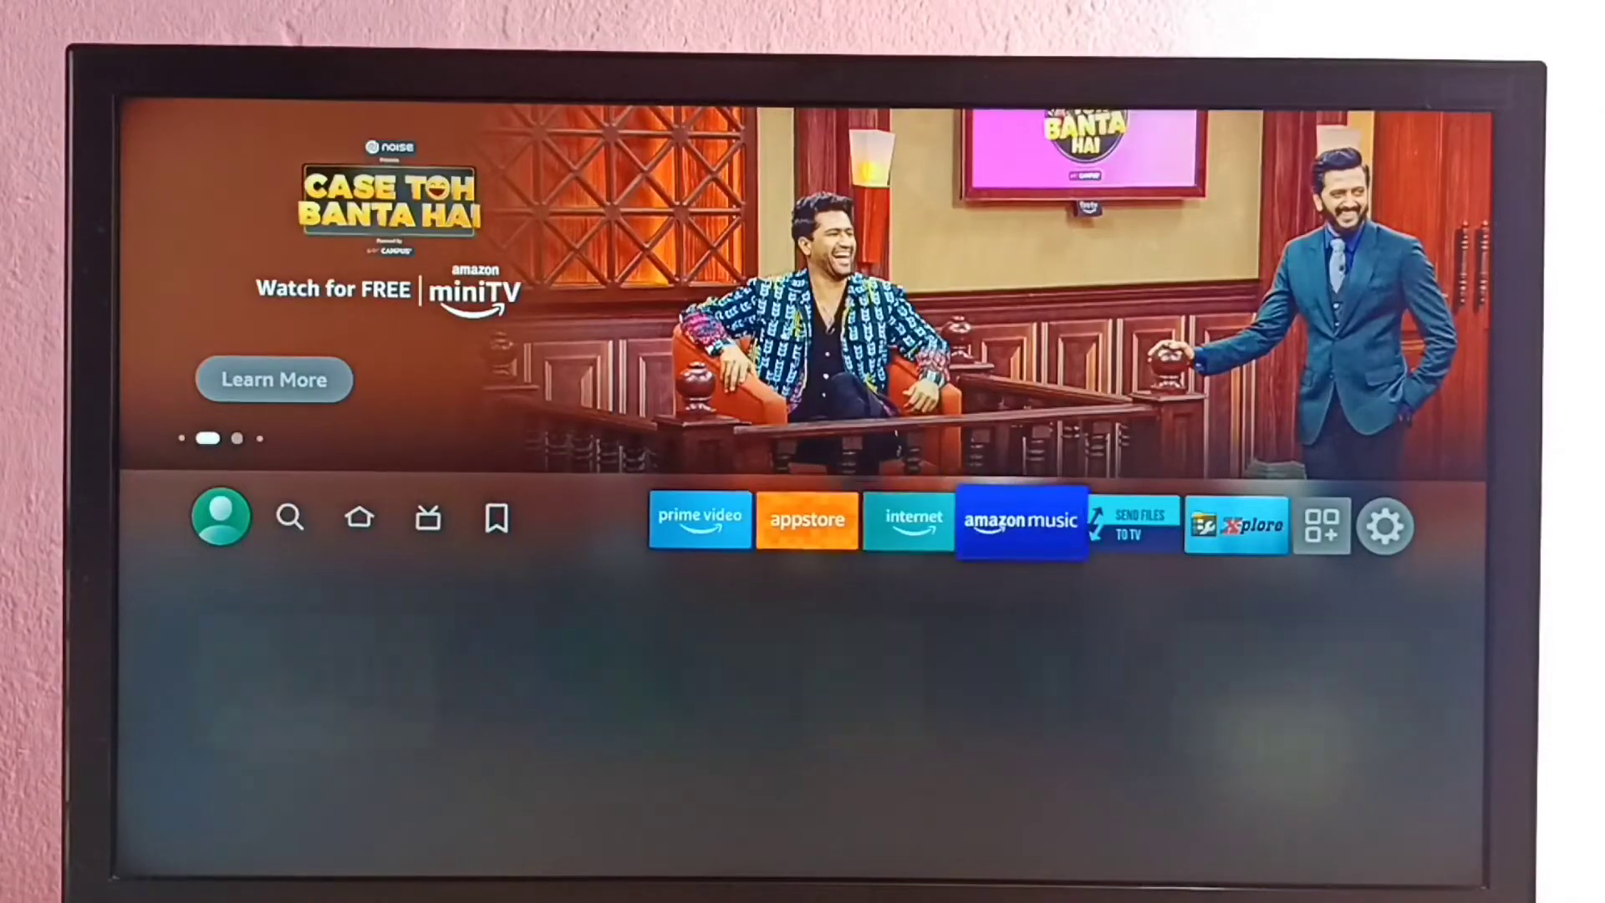
Enter the device Settings from the gear icon on the home screen
{"action": "left_click", "coordinate": [1385, 525]}
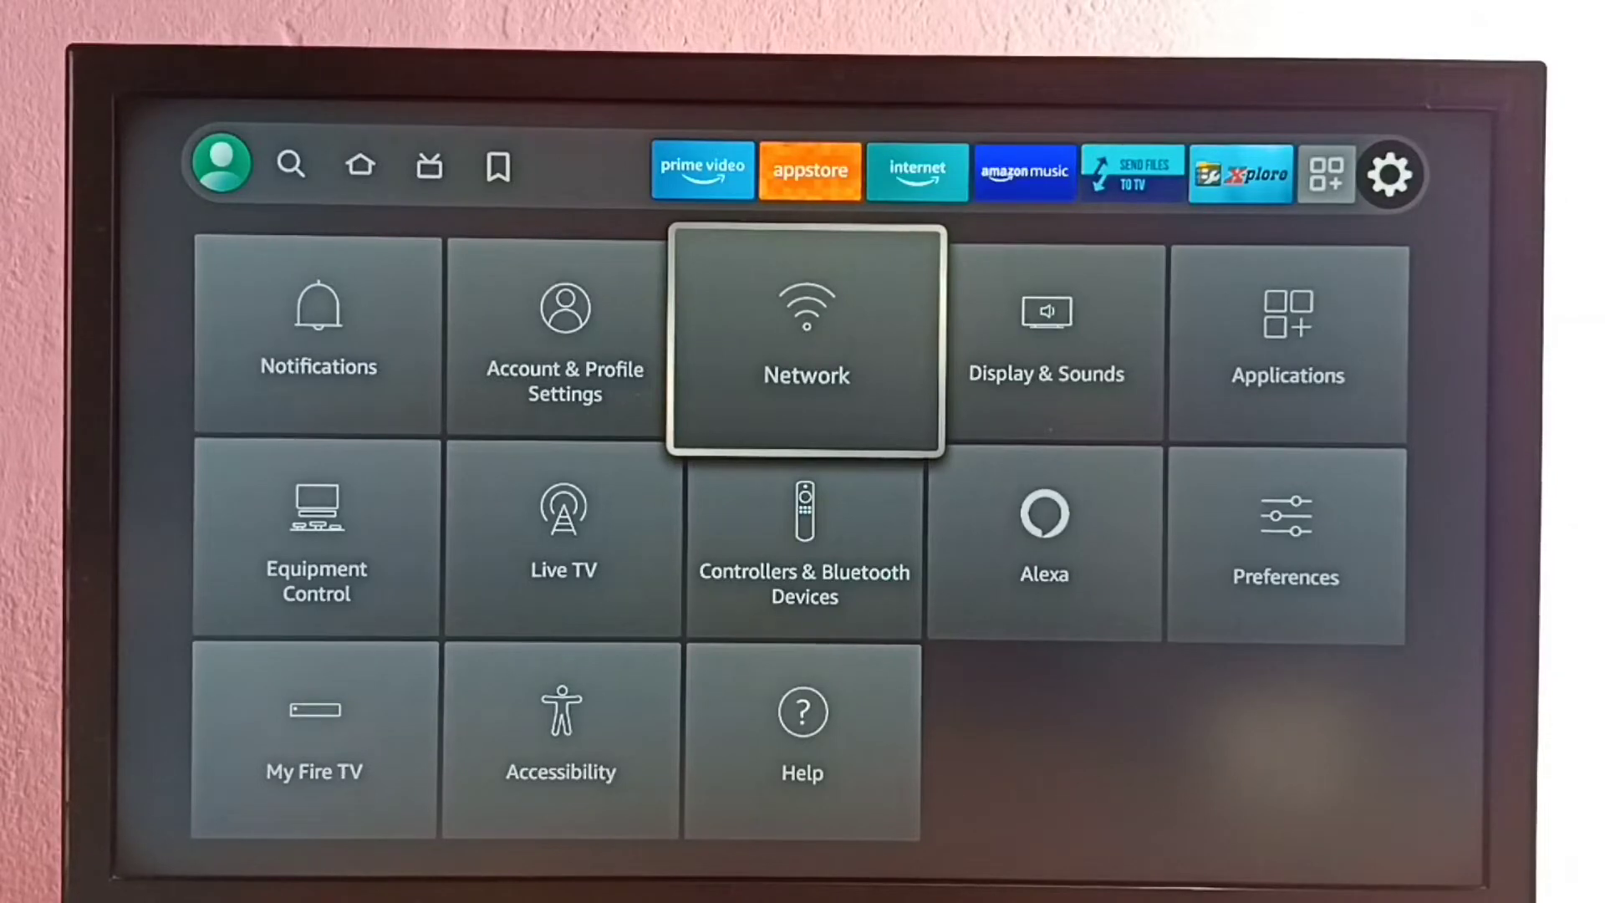
Go into Network settings, where the TV shows disconnected with FTTH-DAA1 available
{"action": "left_click", "coordinate": [804, 338]}
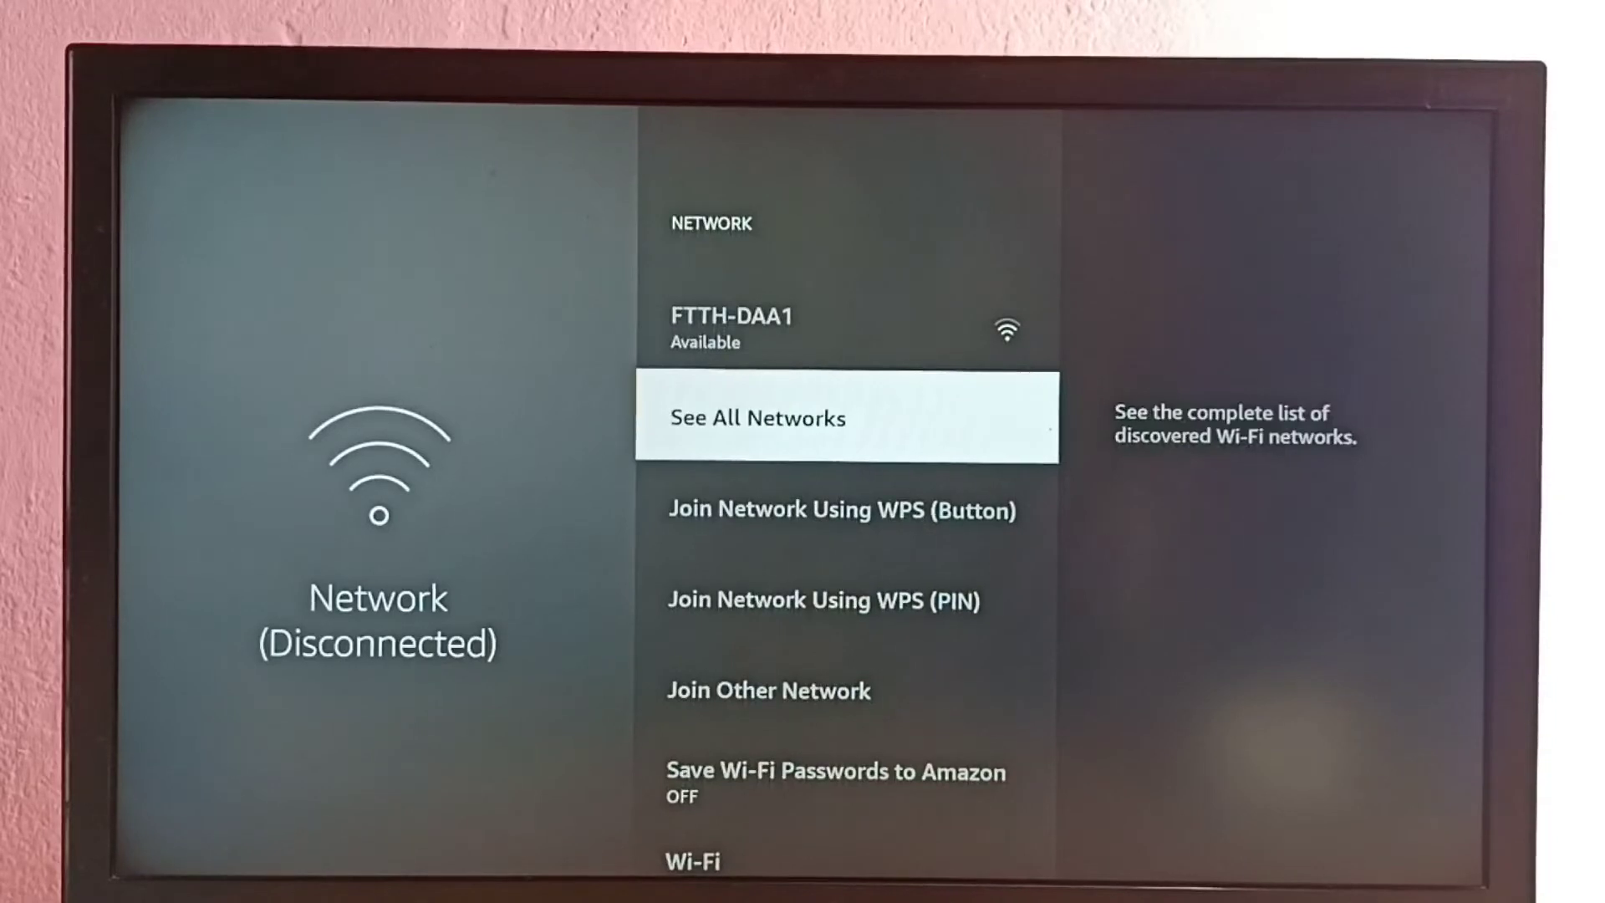
Select FTTH-DAA1, enter its new password and connect to rejoin the network
{"action": "key", "text": "up"}
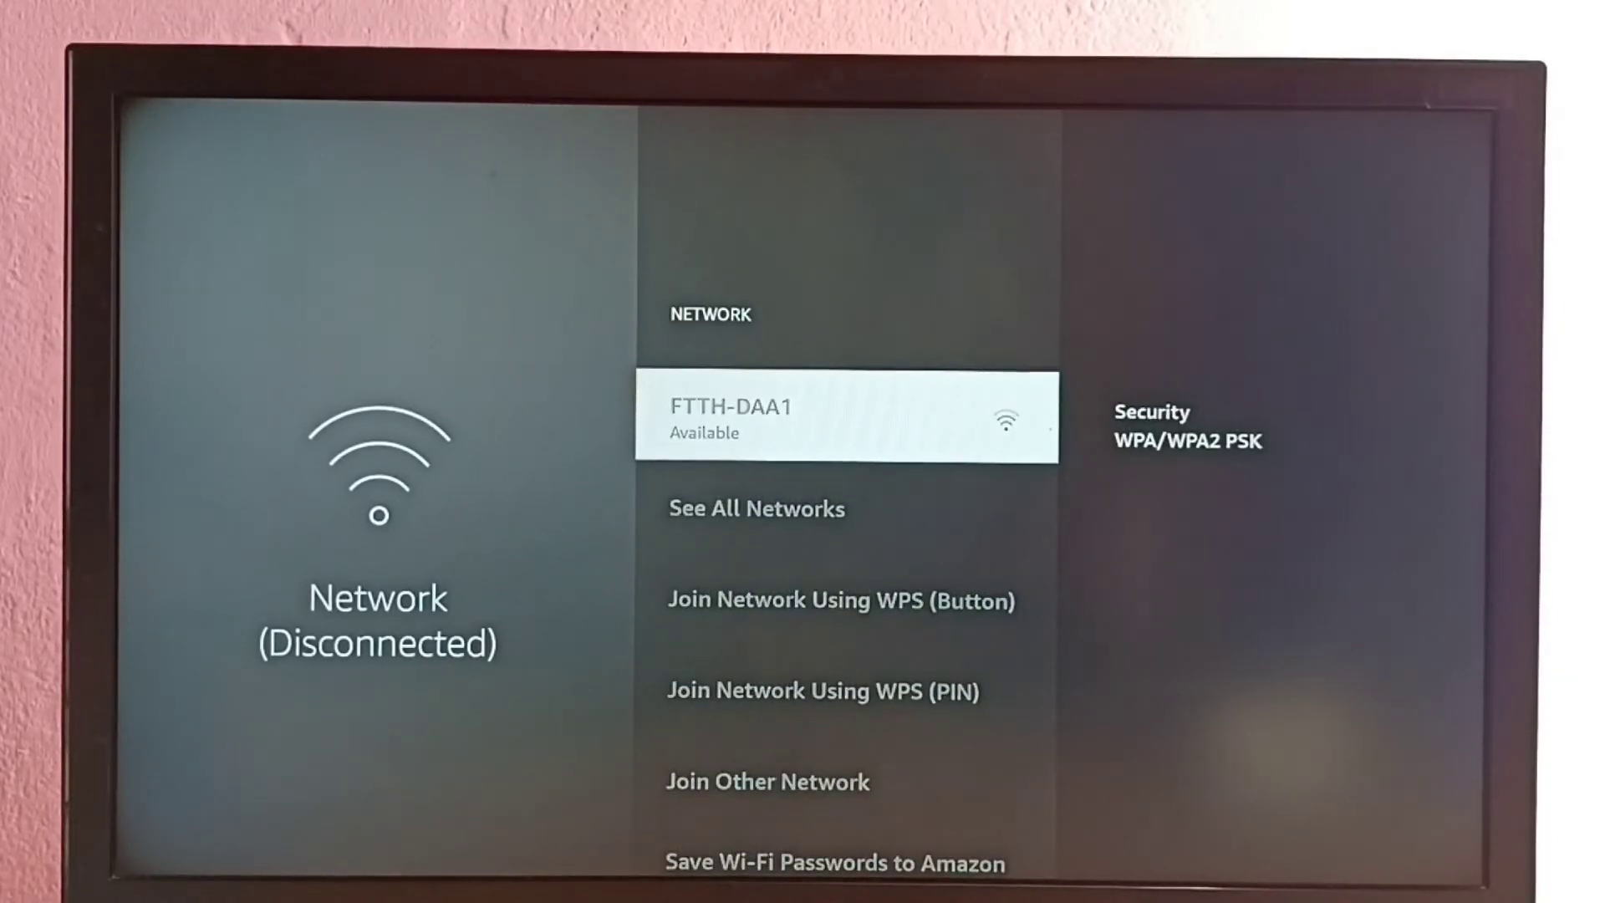
{"action": "left_click", "coordinate": [847, 420]}
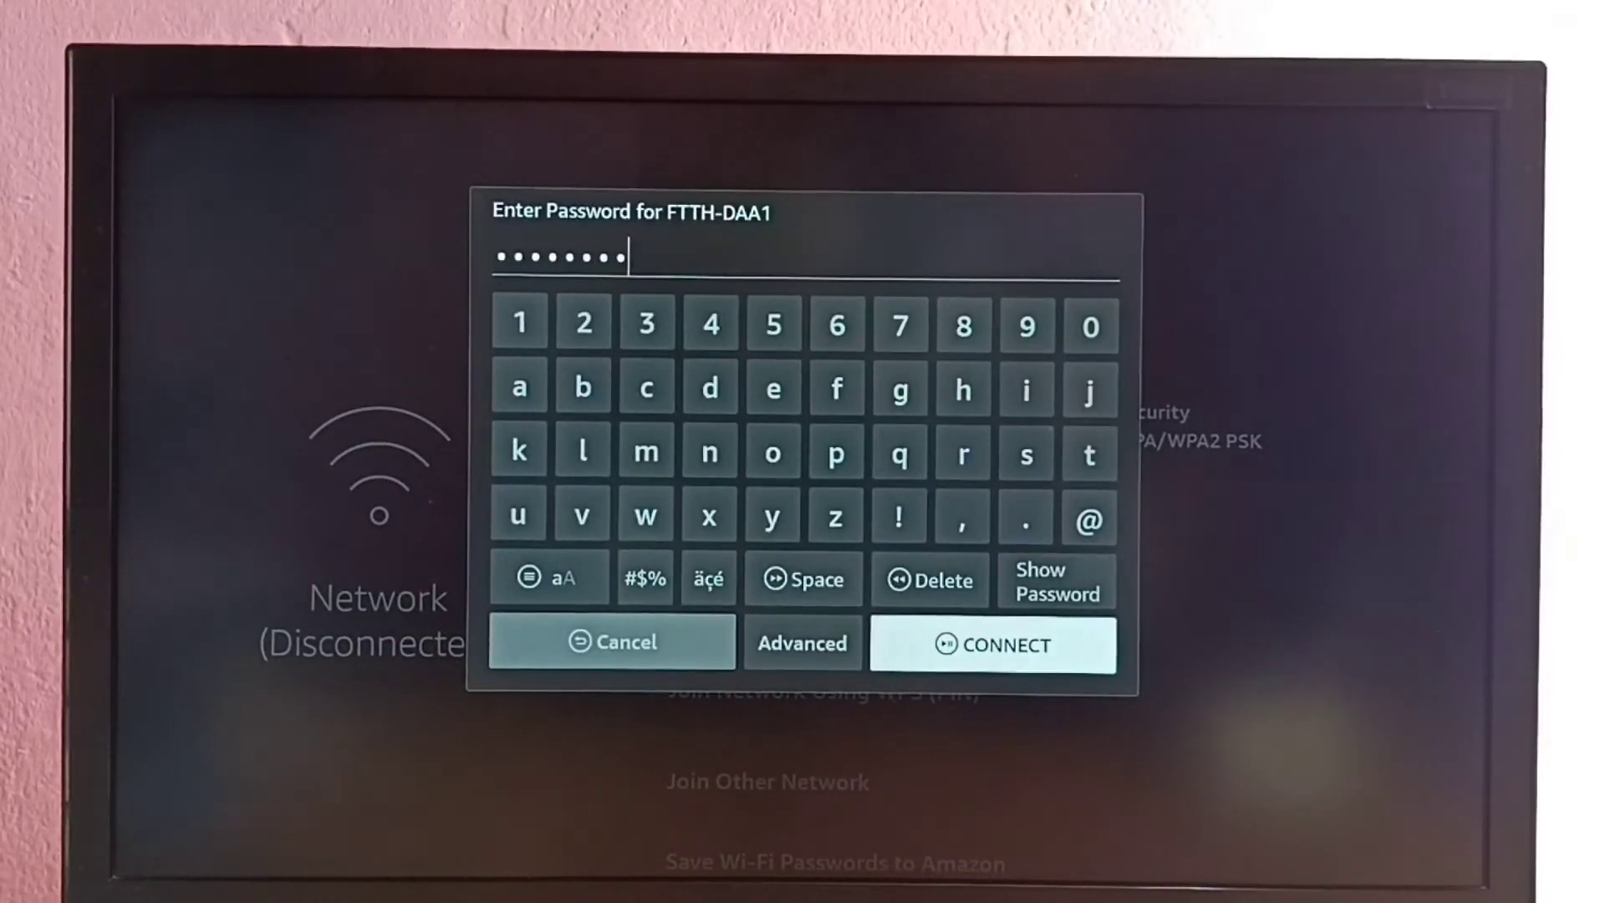
{"action": "left_click", "coordinate": [612, 642]}
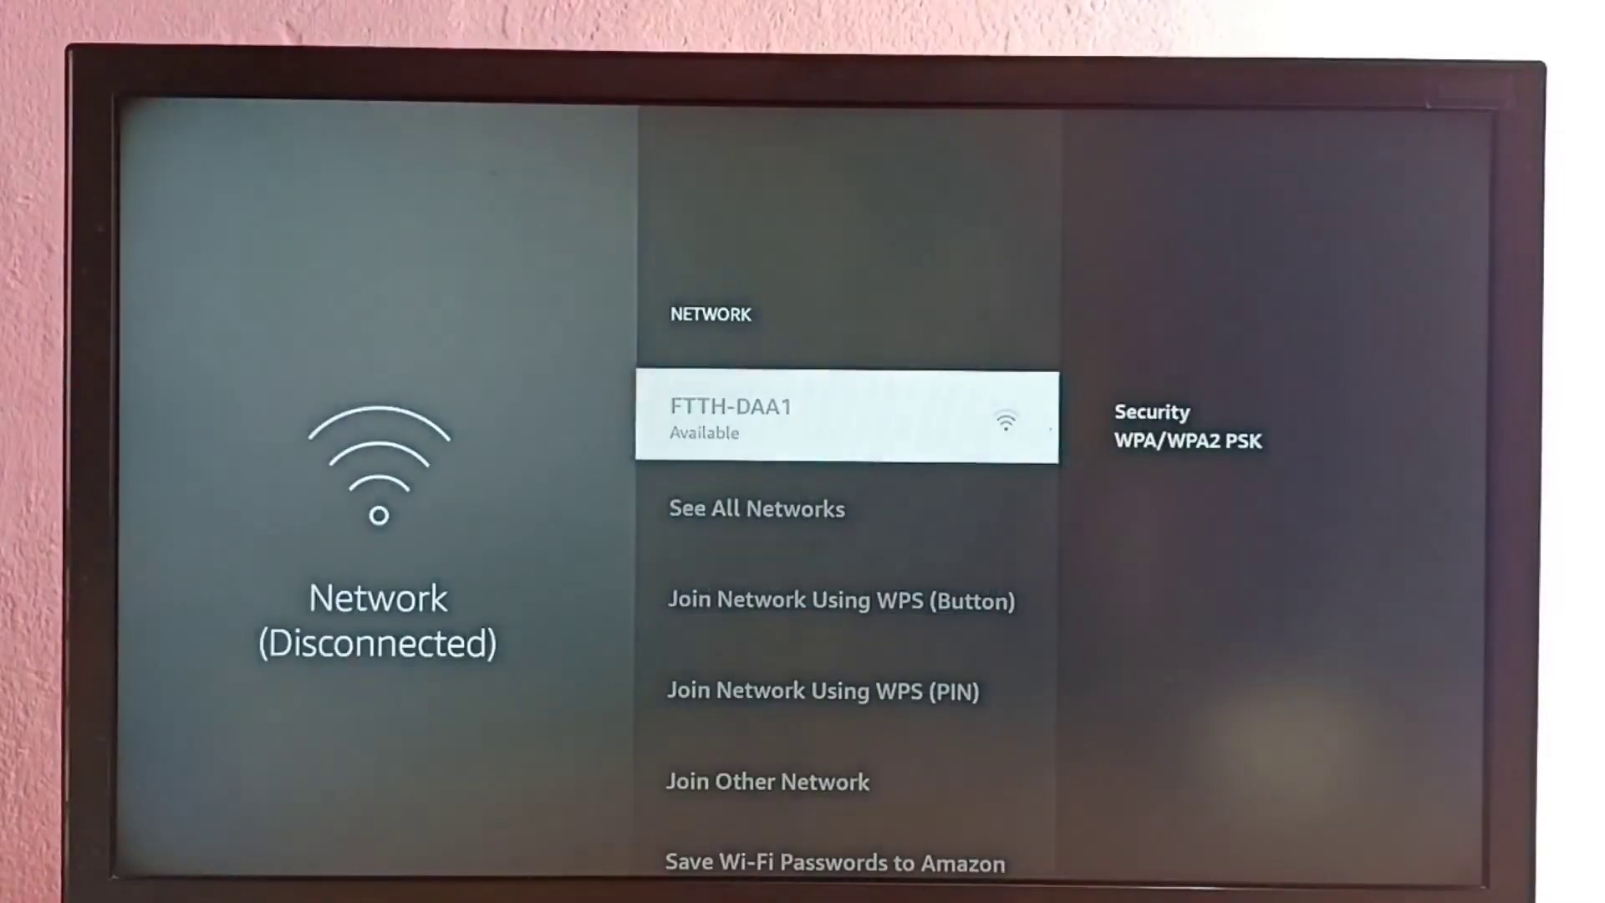